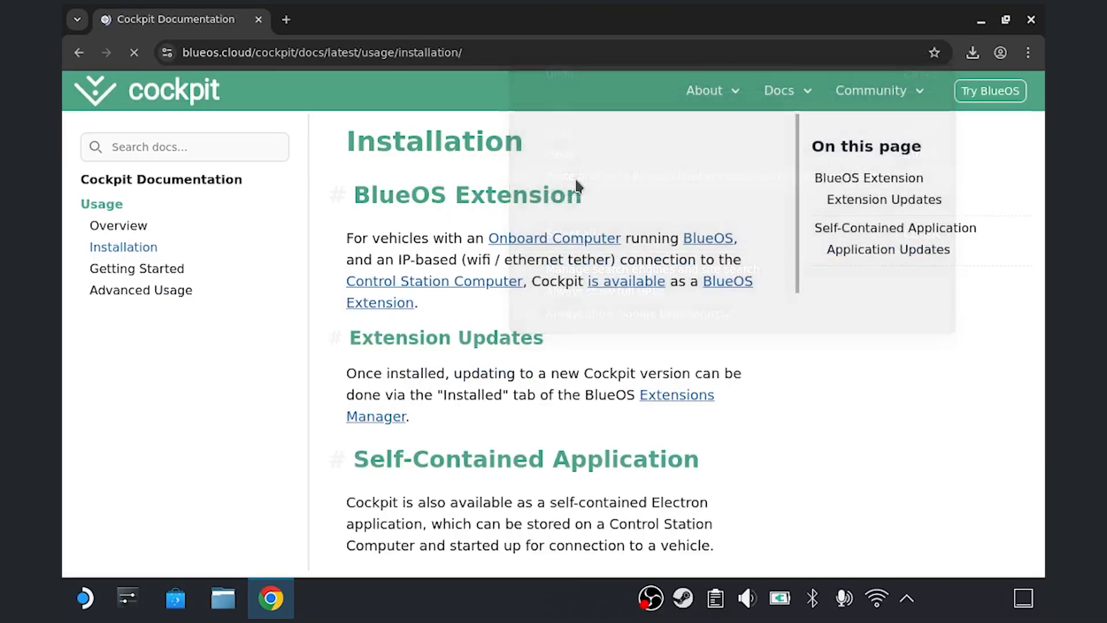
Step: Download Cockpit-x86_64.flatpak from the docs site and reveal it in Dolphin
scroll(down, 3)
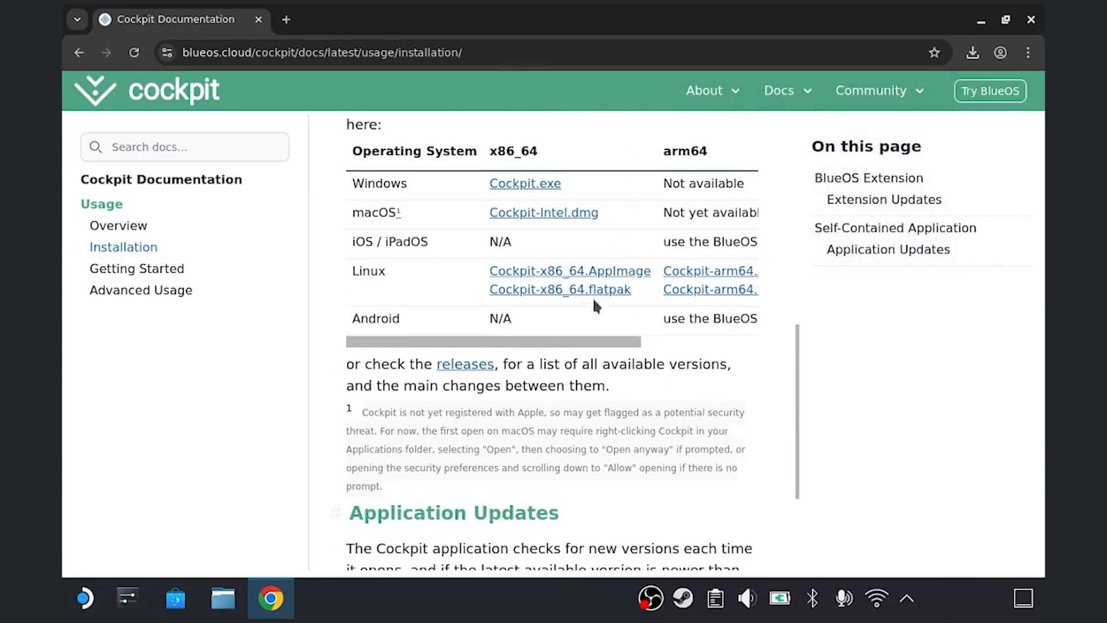
mouse_move(561, 288)
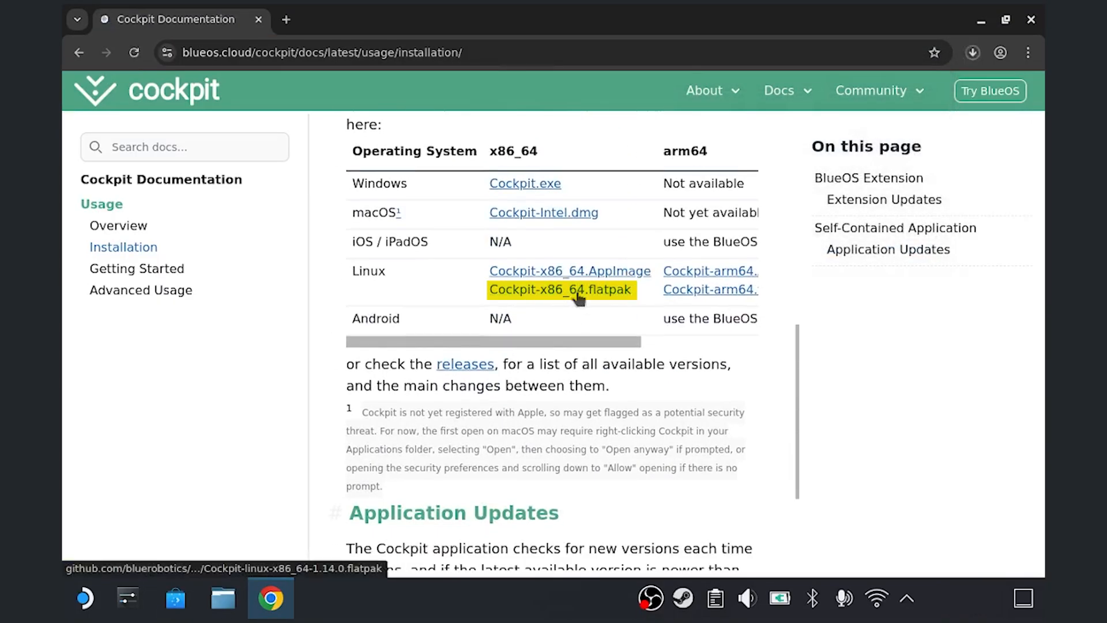
mouse_move(932, 414)
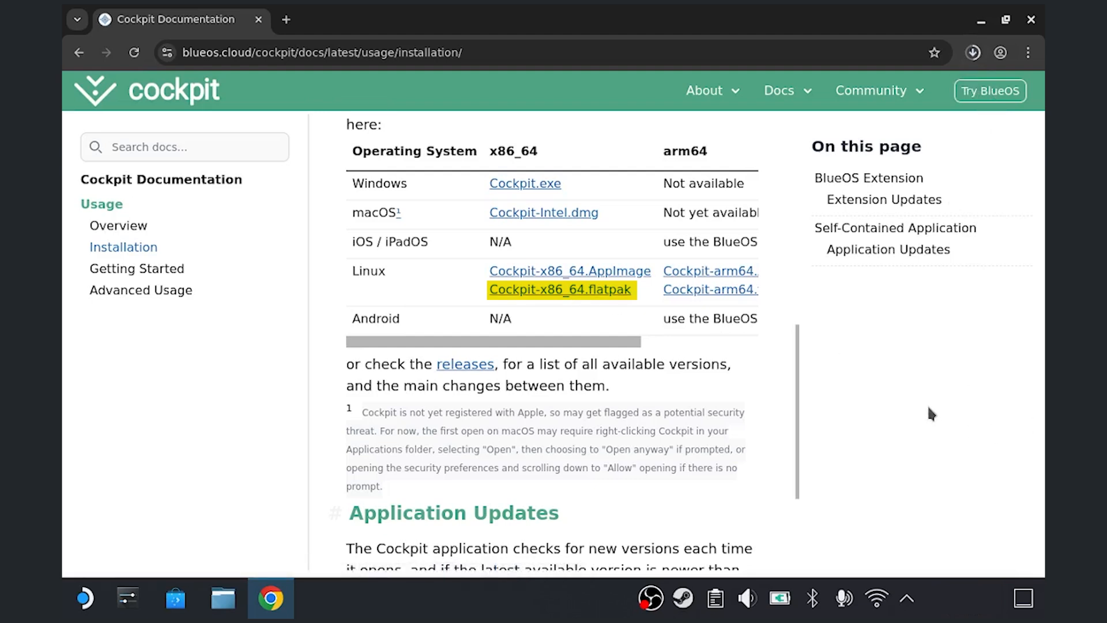
mouse_move(928, 182)
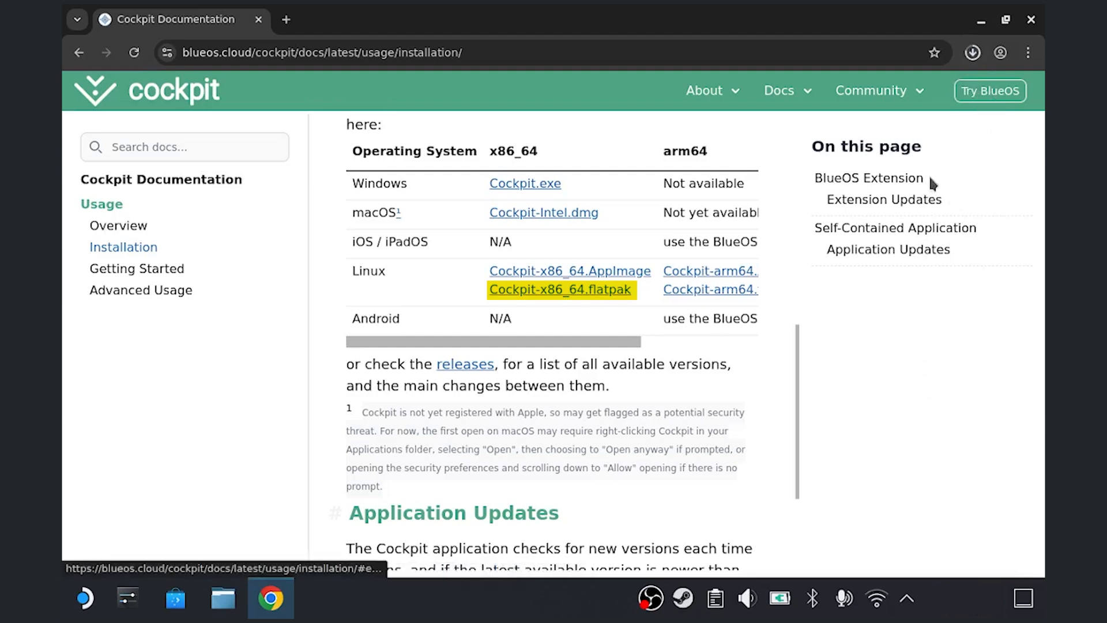
click(972, 52)
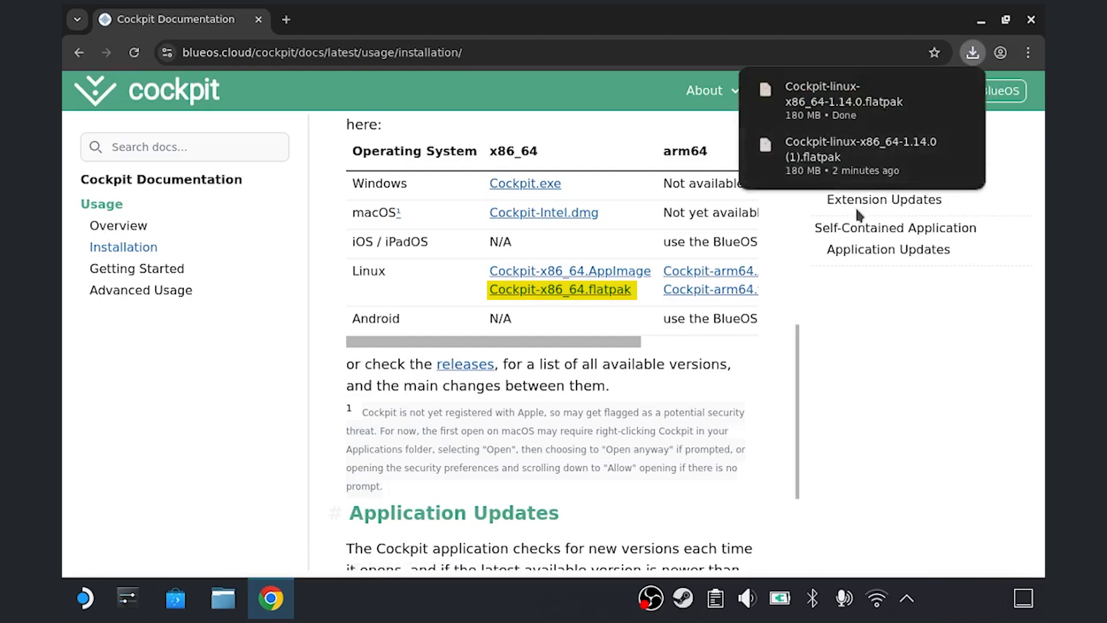
mouse_move(933, 100)
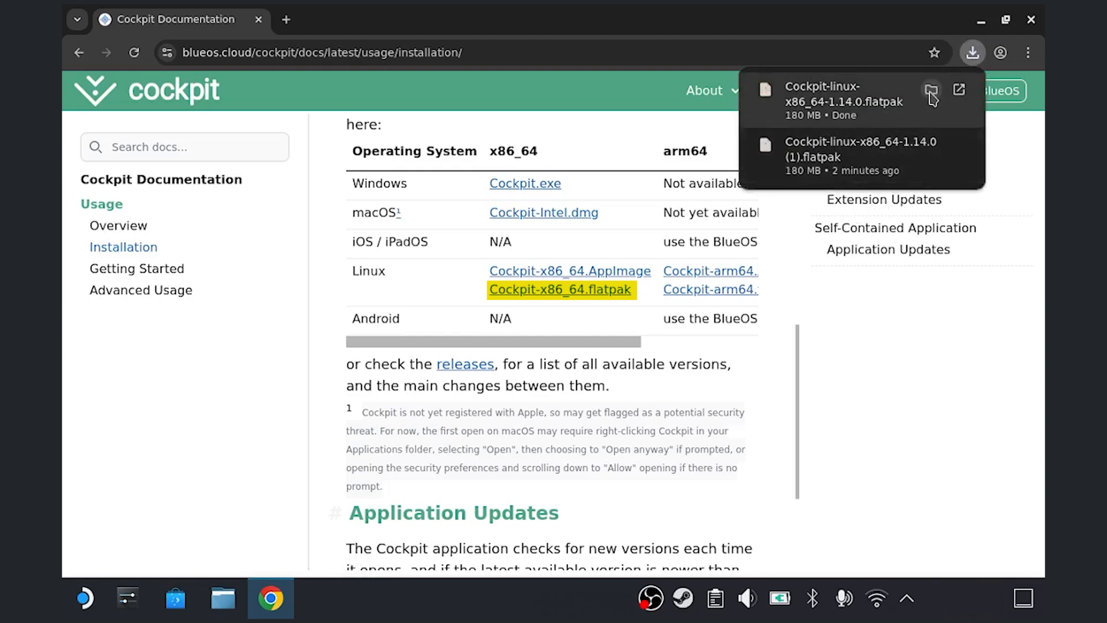
click(932, 90)
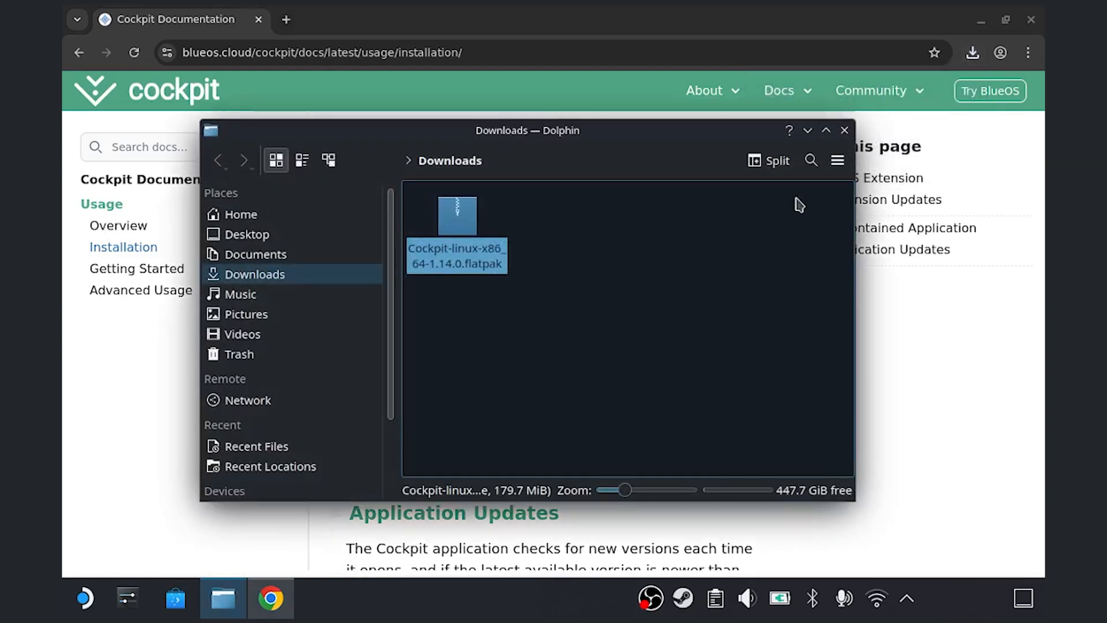
mouse_move(471, 263)
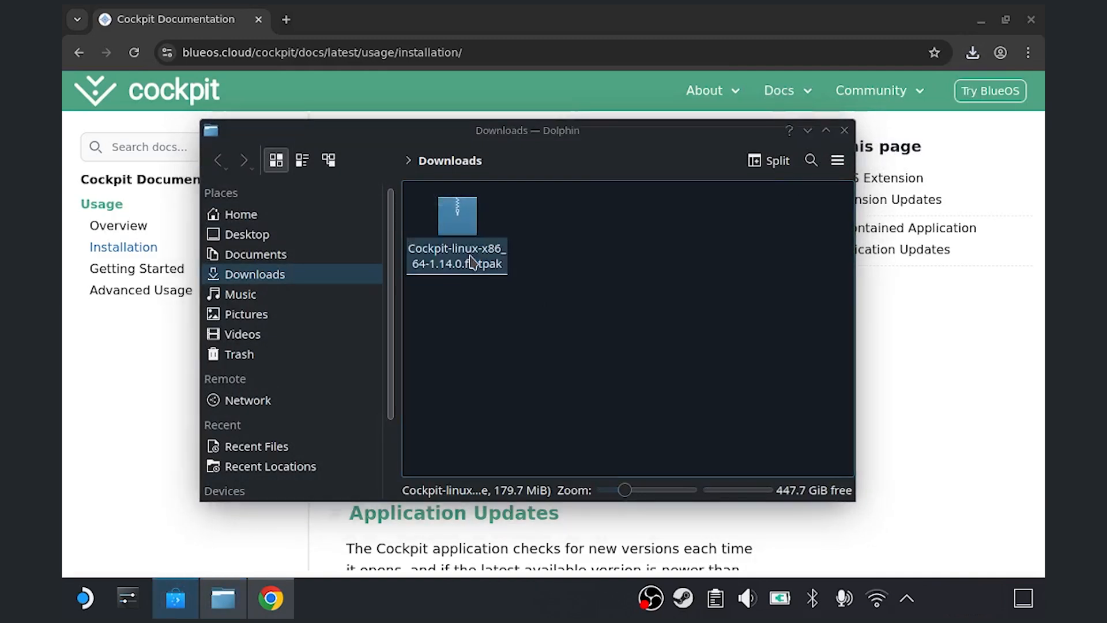
Step: Open the flatpak in Discover and start installing org.bluerobotics.cockpit
double_click(457, 216)
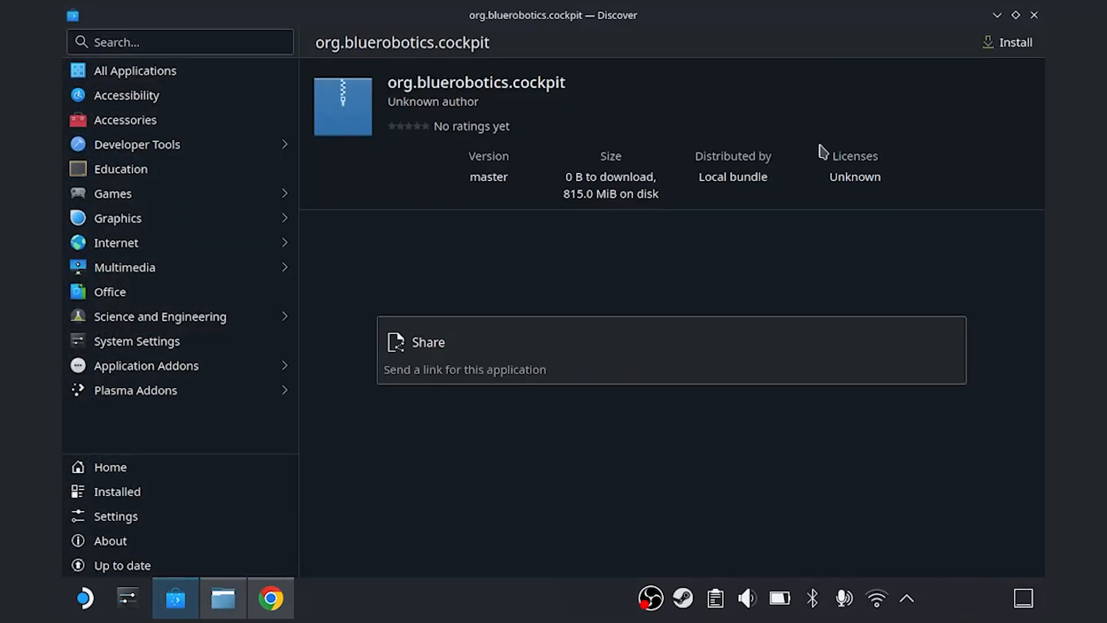
click(1012, 43)
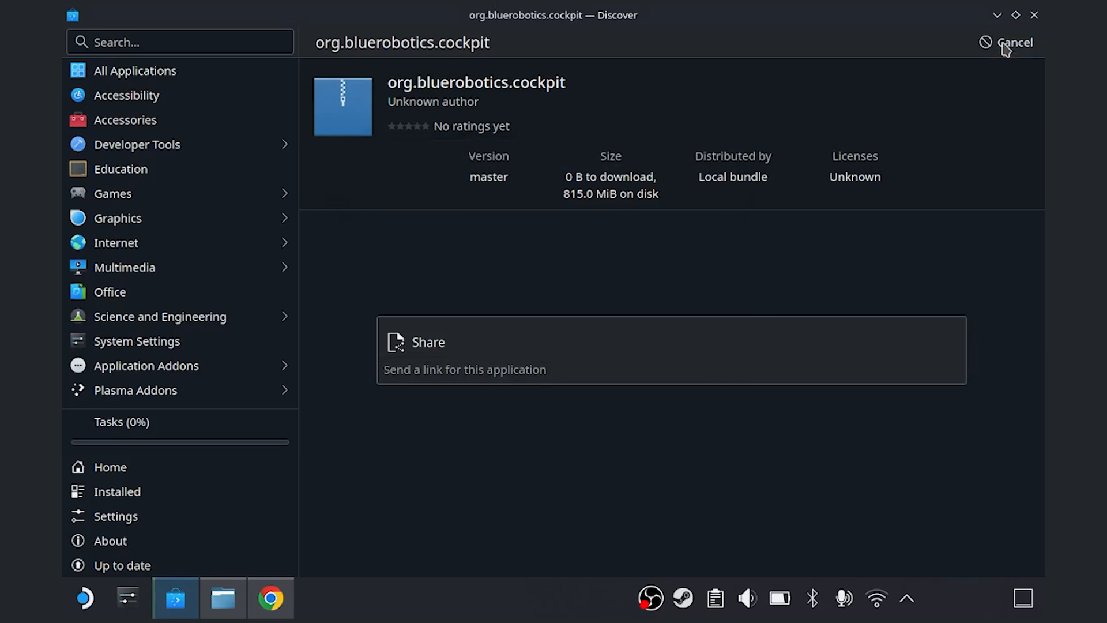